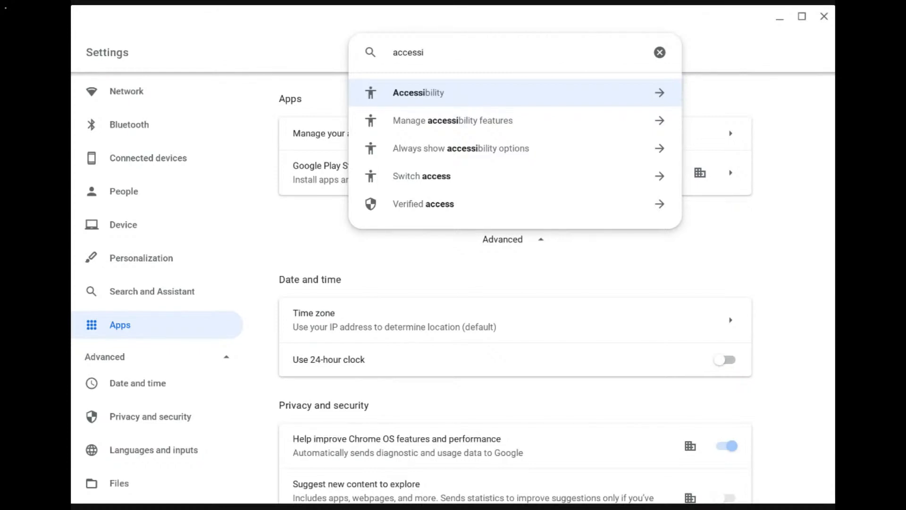
Step: Open Accessibility and switch on 'Always show accessibility options in the system menu'
click(418, 93)
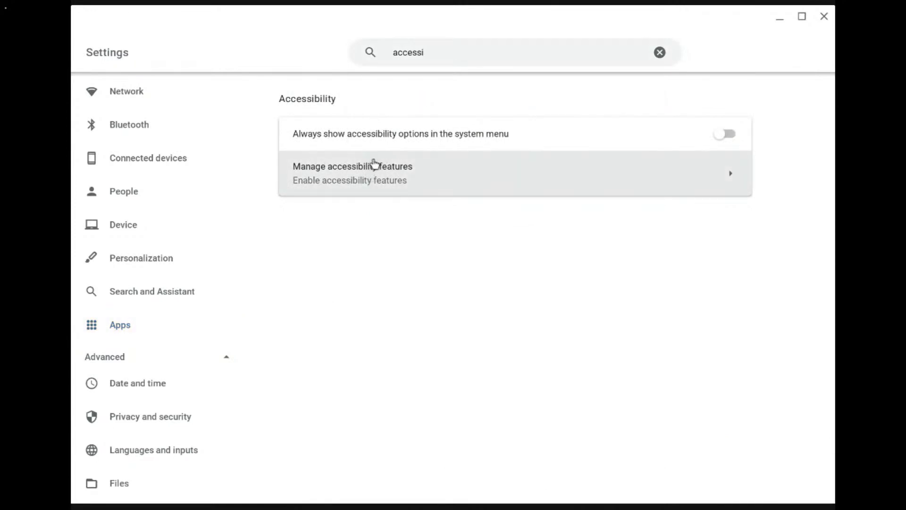
mouse_move(647, 127)
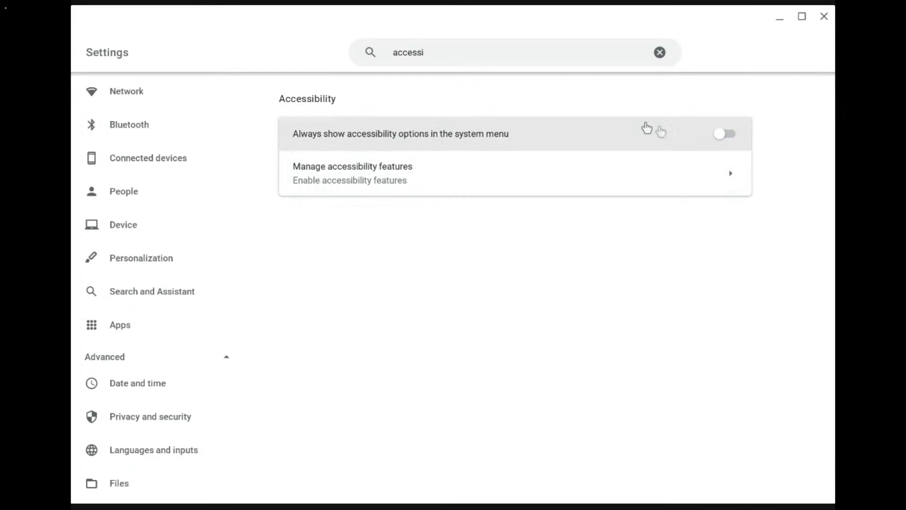
click(724, 133)
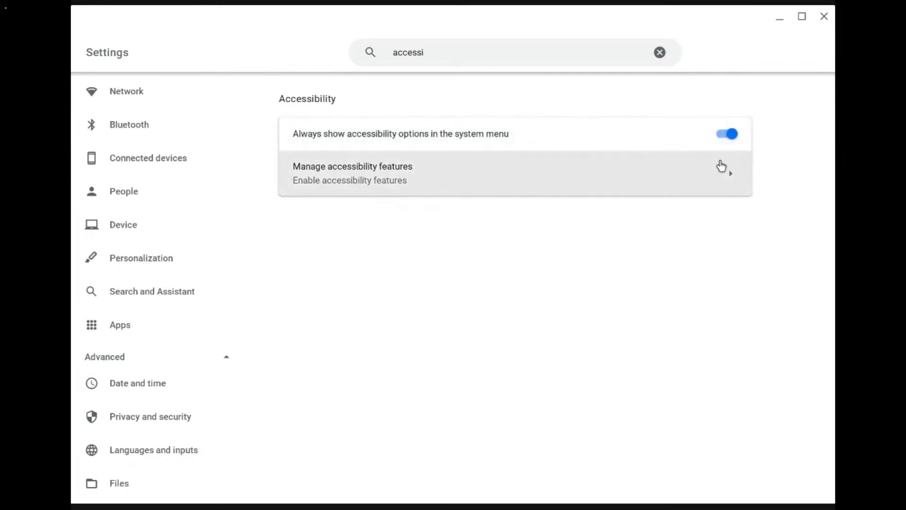
mouse_move(99, 491)
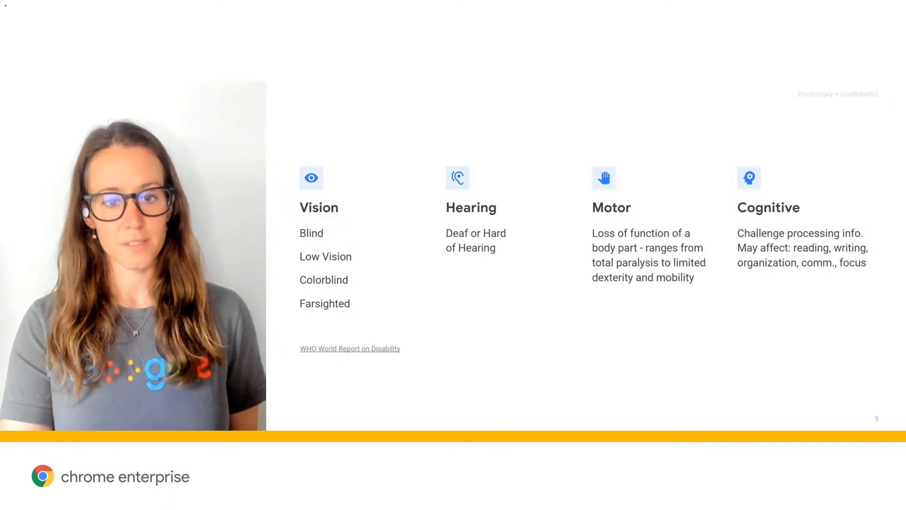
Step: Advance to the slide on vision, hearing, motor and cognitive disabilities
key(Right)
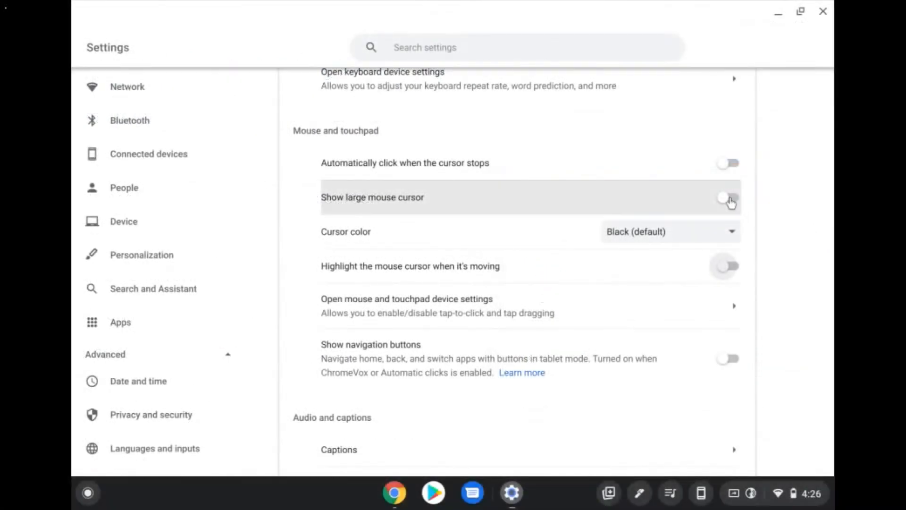
click(729, 197)
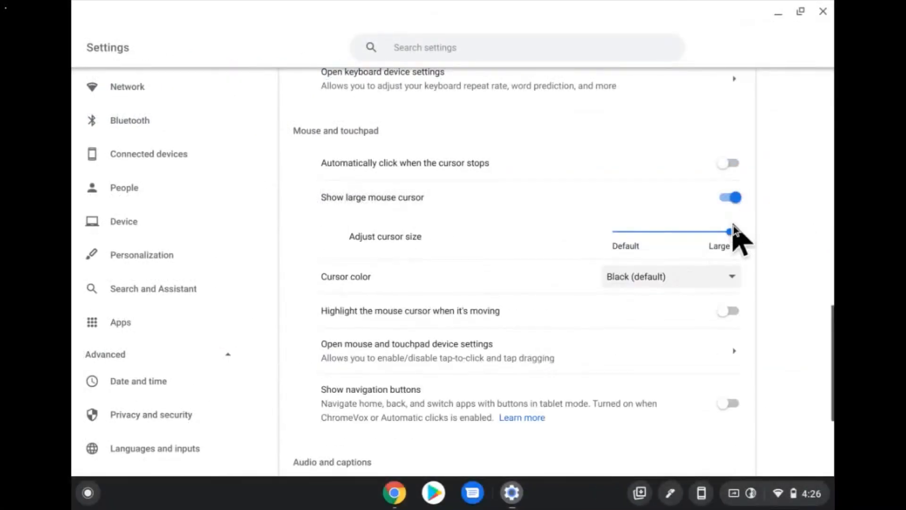
drag(730, 231, 734, 232)
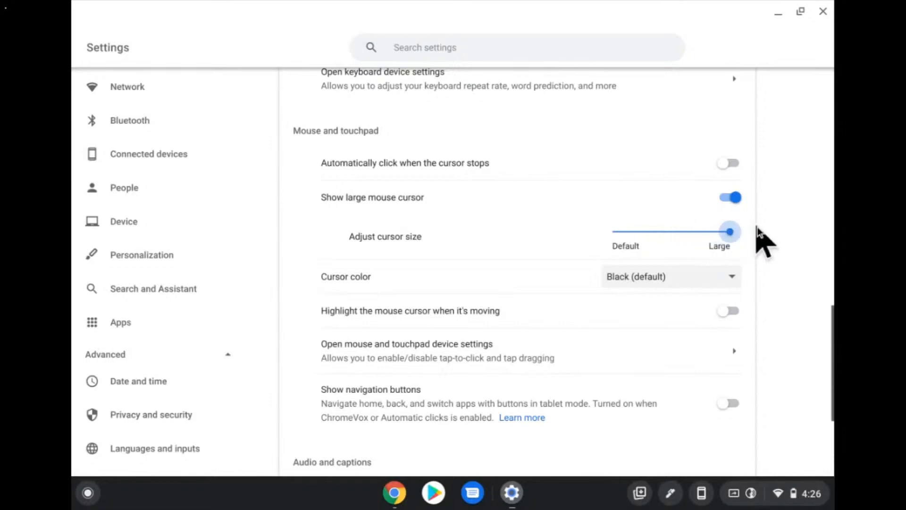
click(729, 198)
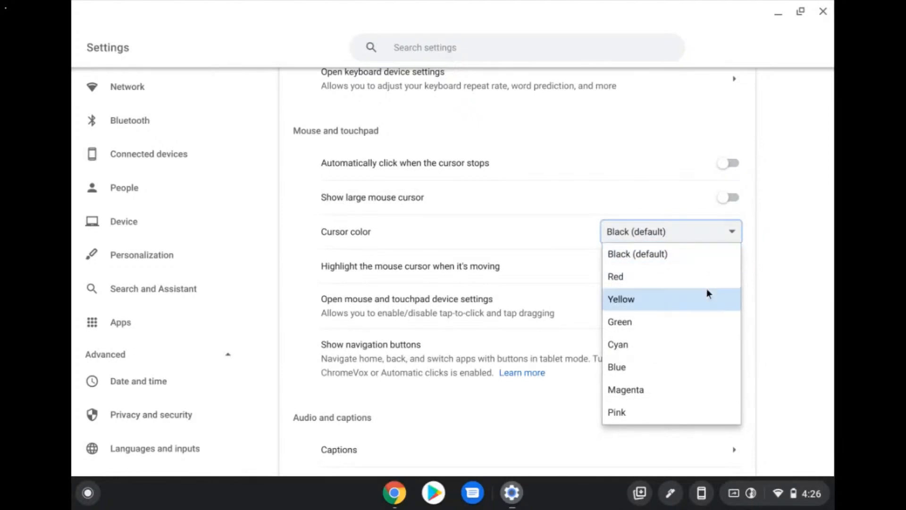
mouse_move(710, 310)
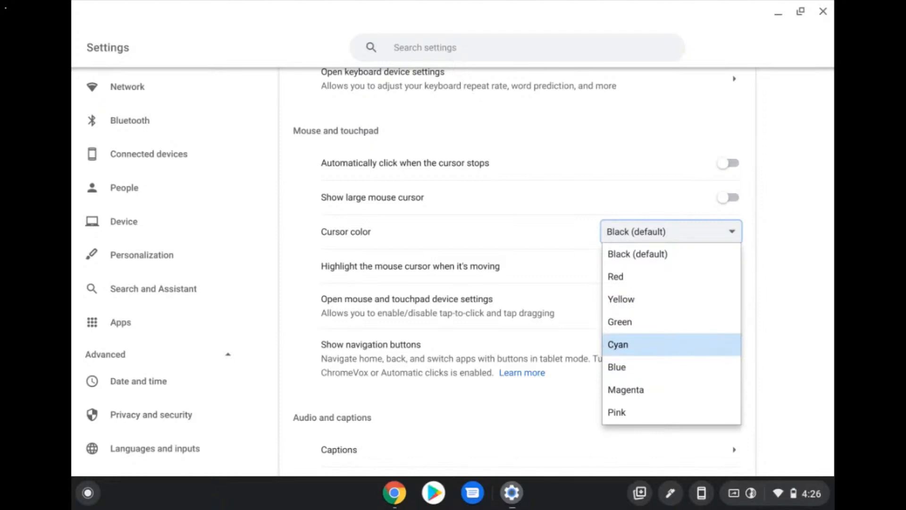
mouse_move(789, 326)
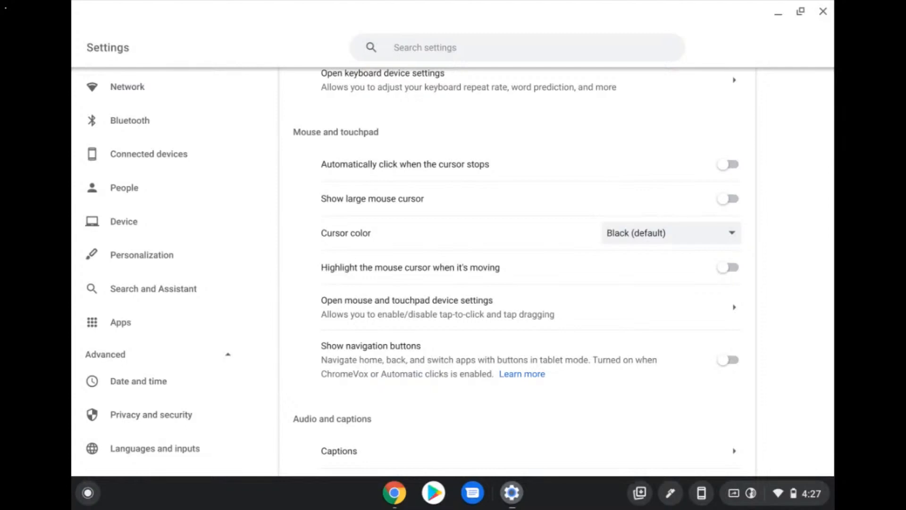
Step: Switch on highlighting for the moving mouse cursor, the keyboard-focused object and the text caret
key(ctrl+search+d)
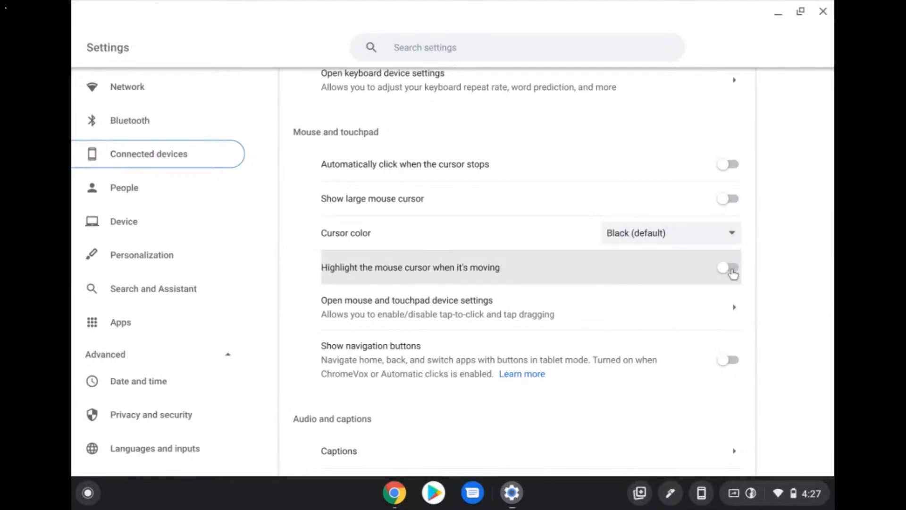
click(728, 267)
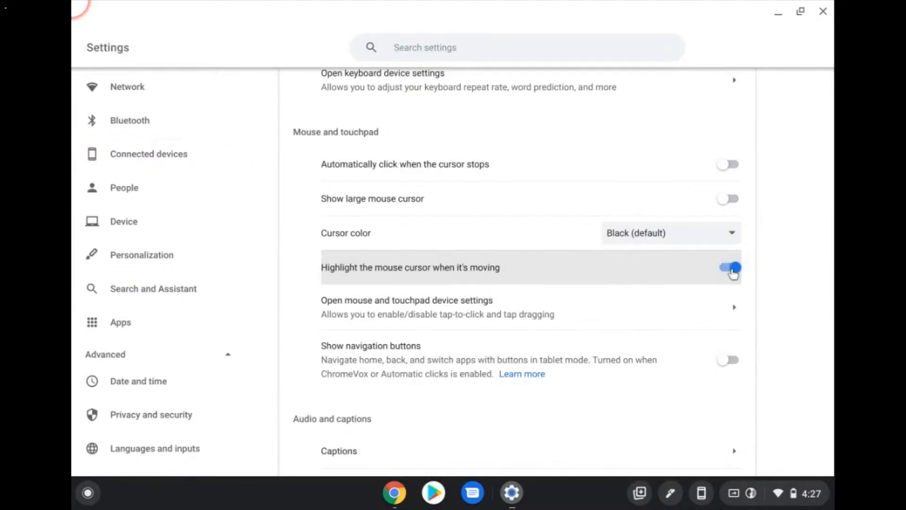
click(727, 267)
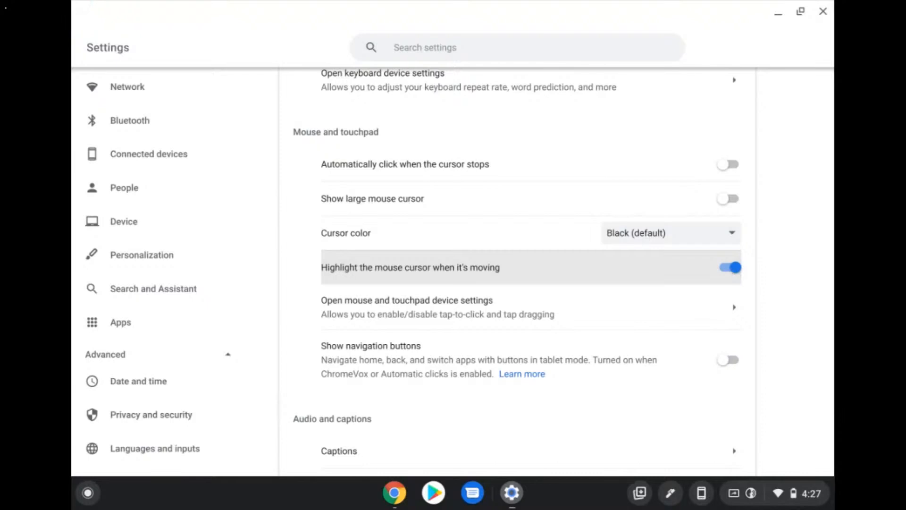
scroll(down, 3)
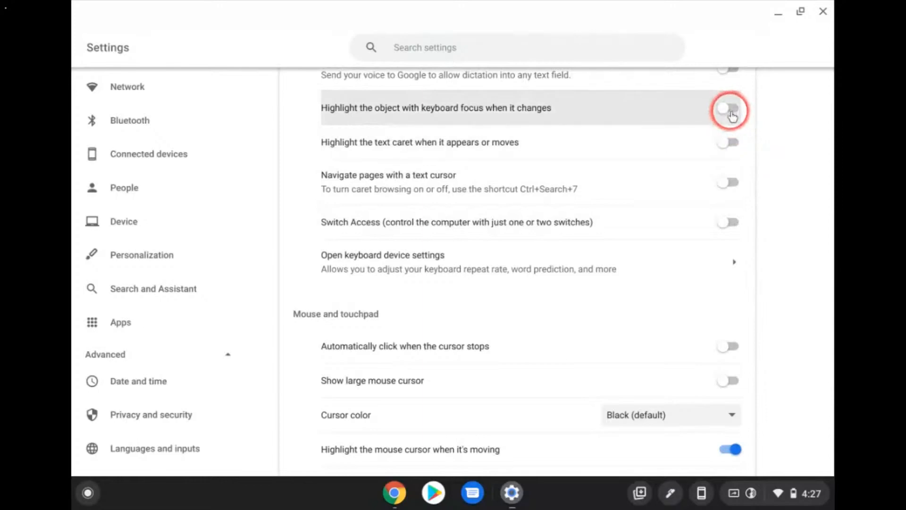
click(730, 110)
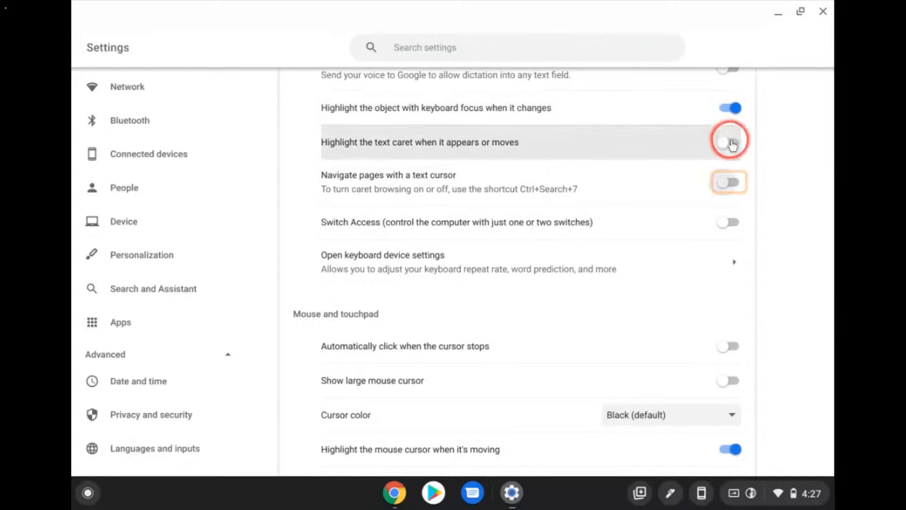
click(729, 142)
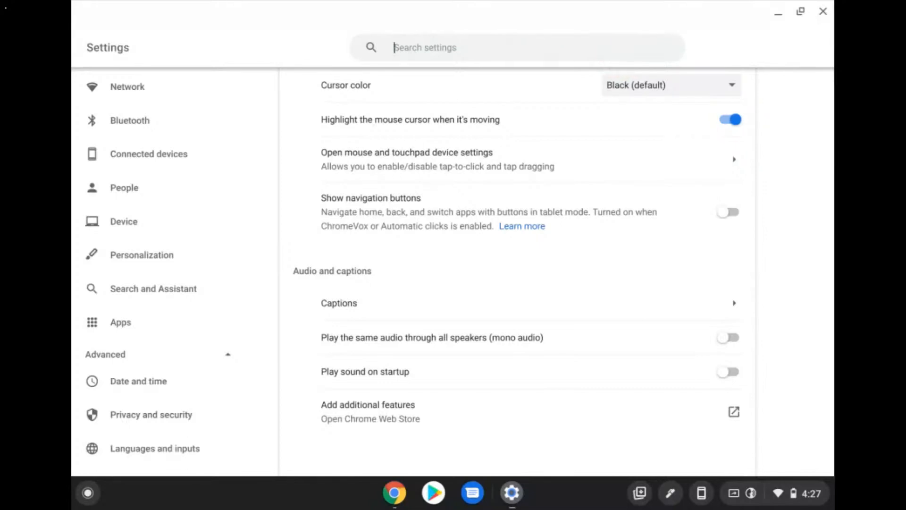
Step: Turn on Switch Access and open the Language Arts class in Google Classroom
click(729, 120)
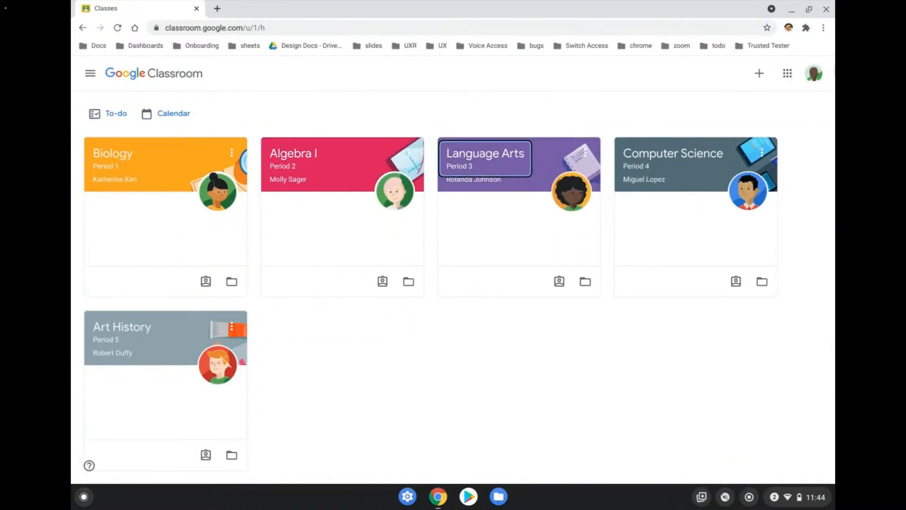
click(485, 153)
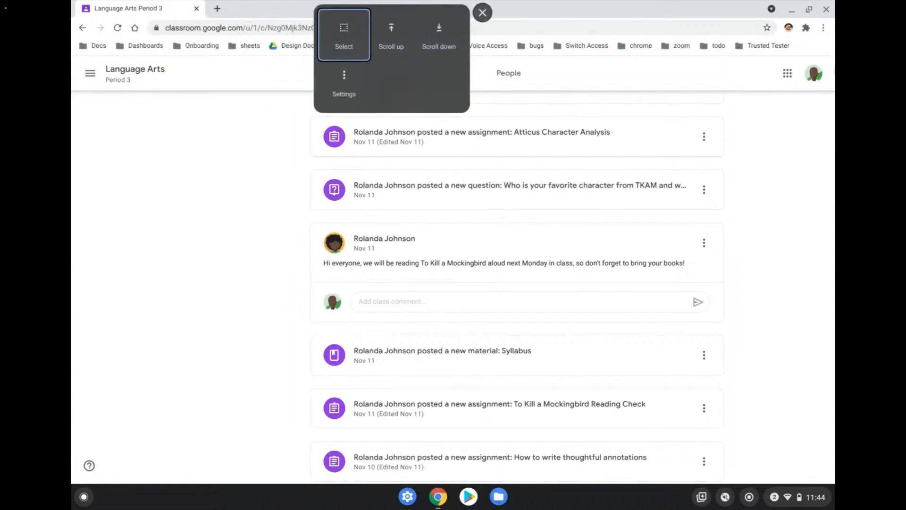
Step: Pick the focused Switch Access action over the Language Arts class
click(482, 12)
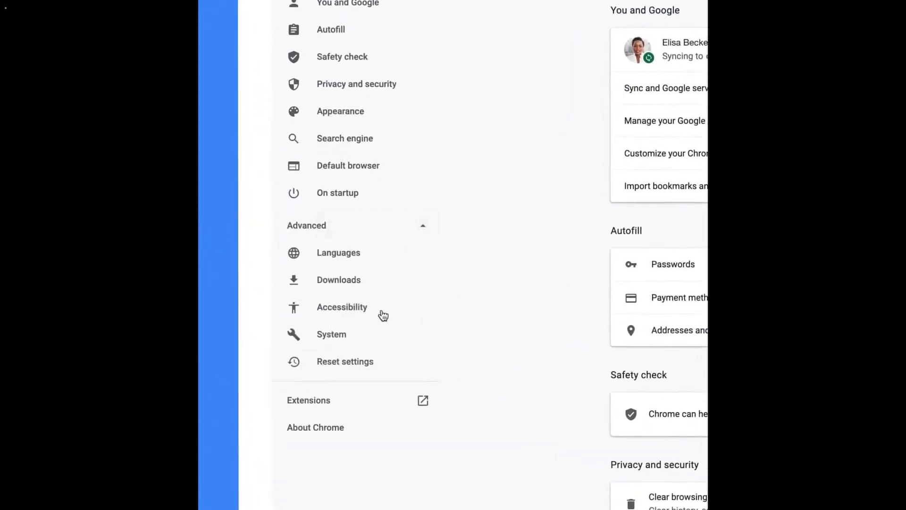
Step: Open Chrome's browser accessibility settings and turn on Live Caption
click(342, 307)
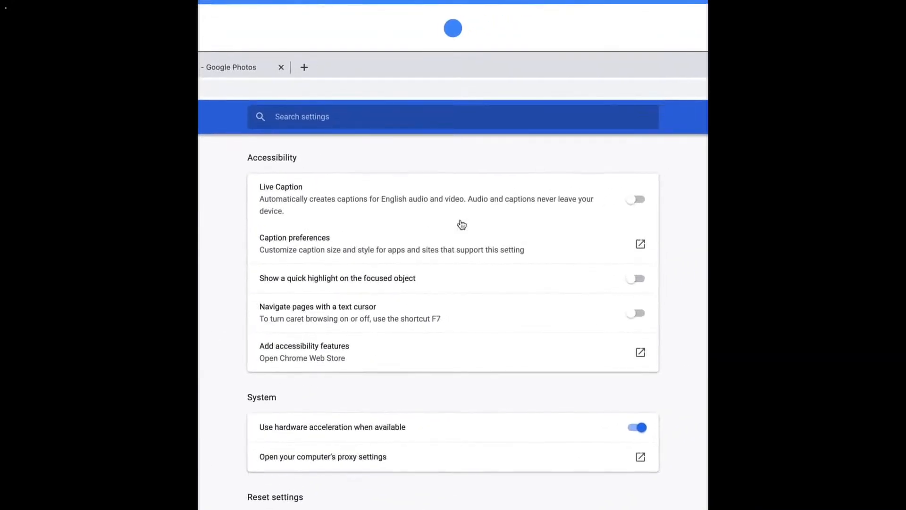
click(635, 199)
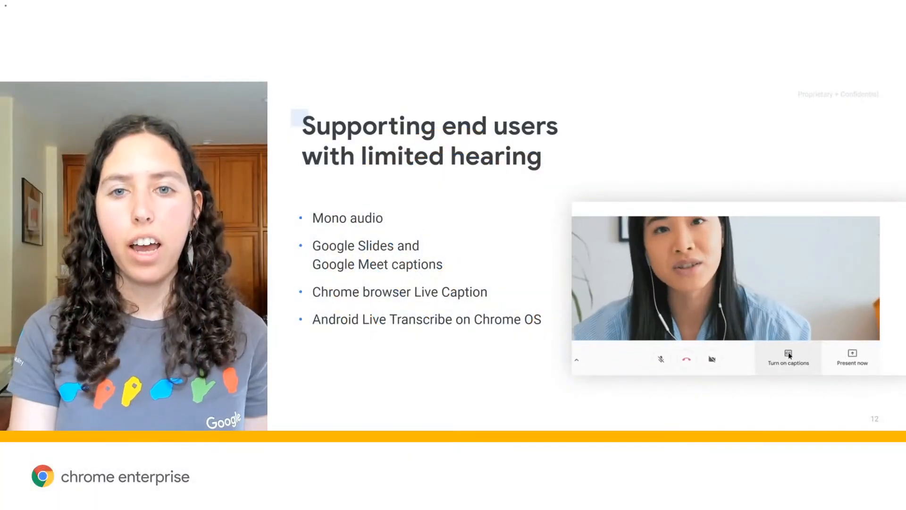
Step: Advance to the 'Use policies to optimize for accessibility' slide
click(787, 362)
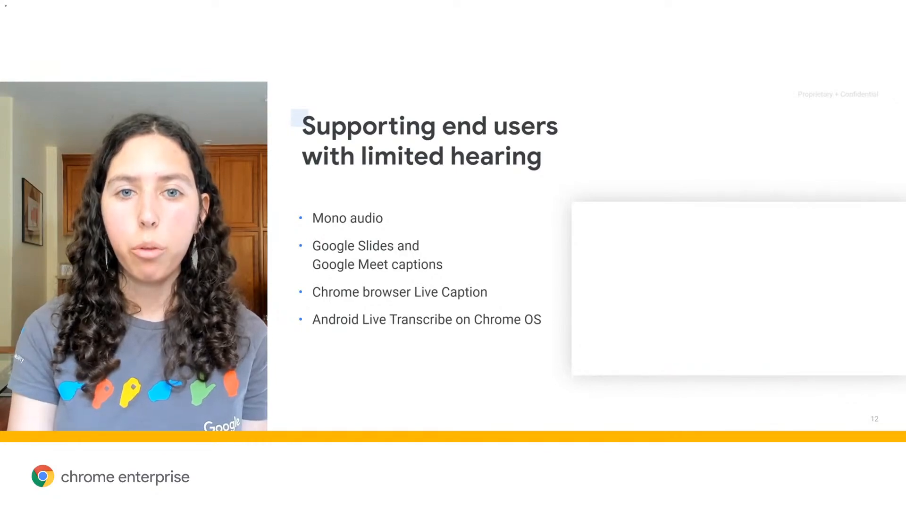
key(Right)
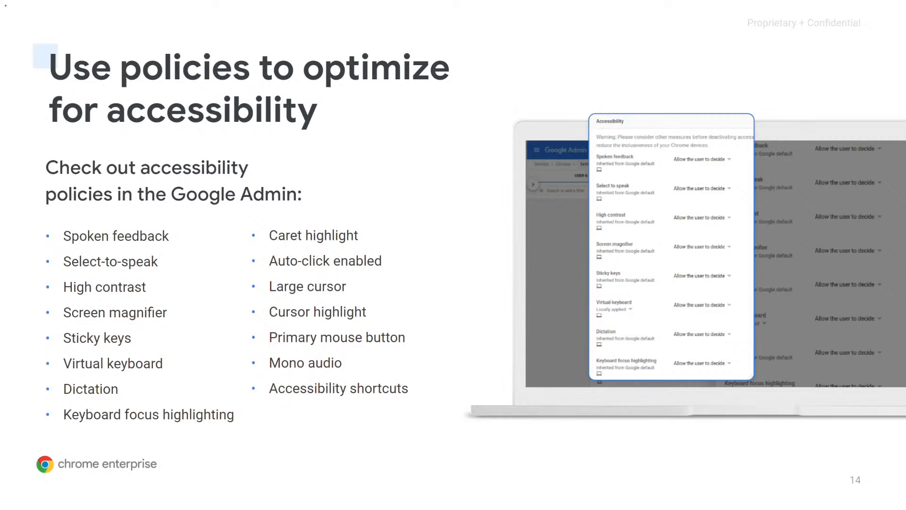
Step: Advance past the accessibility extensions slide to the accessibility resources slide
key(Right)
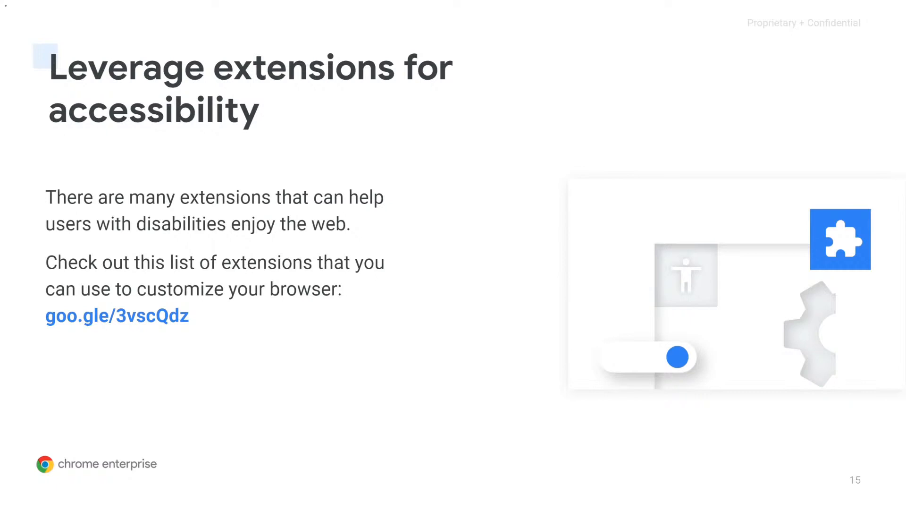
key(Right)
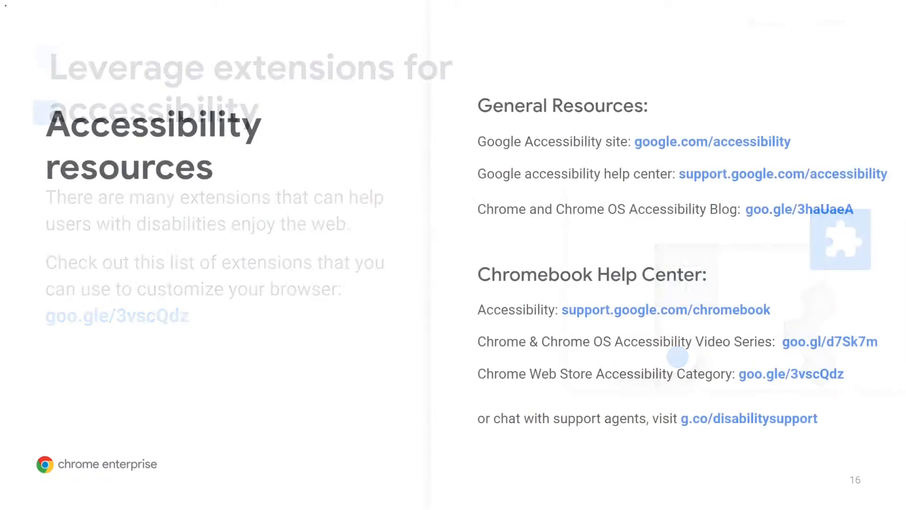